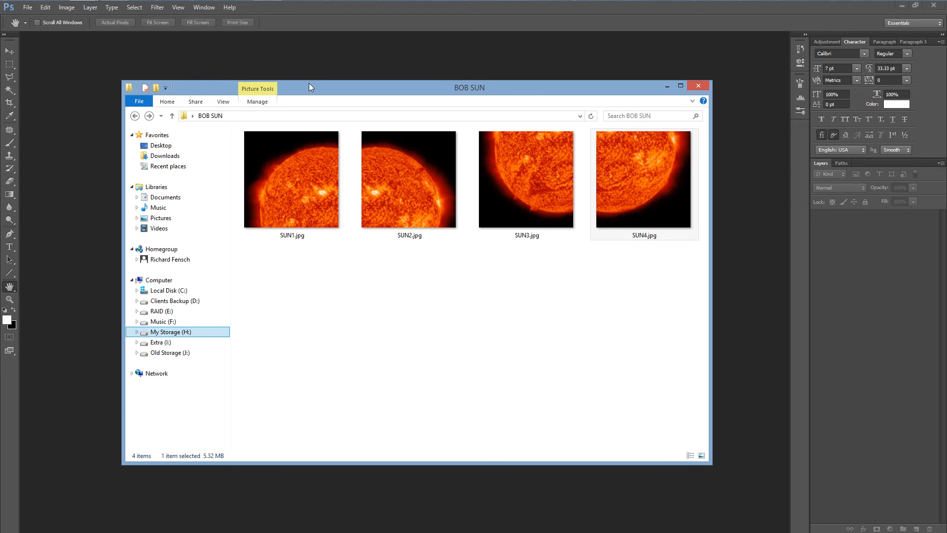
- Close the sun photo folder and launch Photomerge from File > Automate
left_click(291, 179)
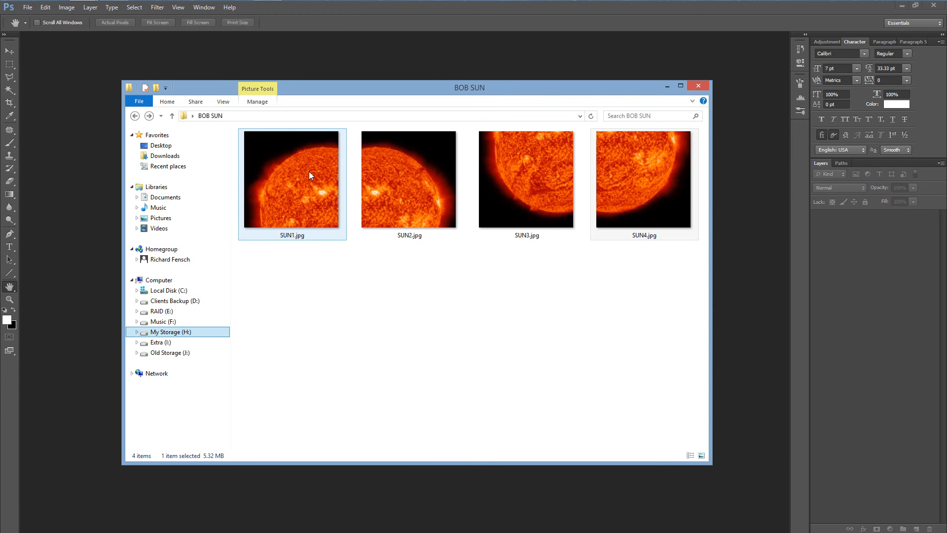
mouse_move(326, 173)
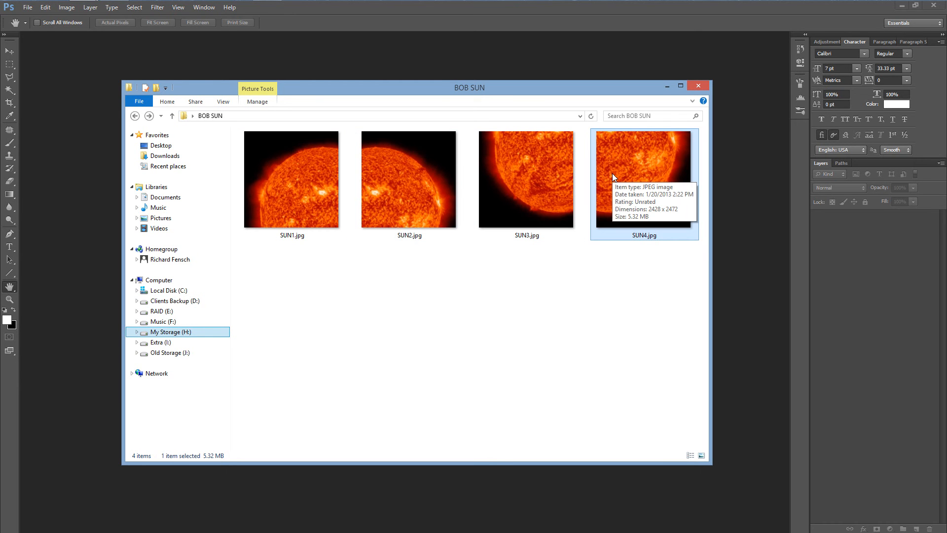
mouse_move(359, 66)
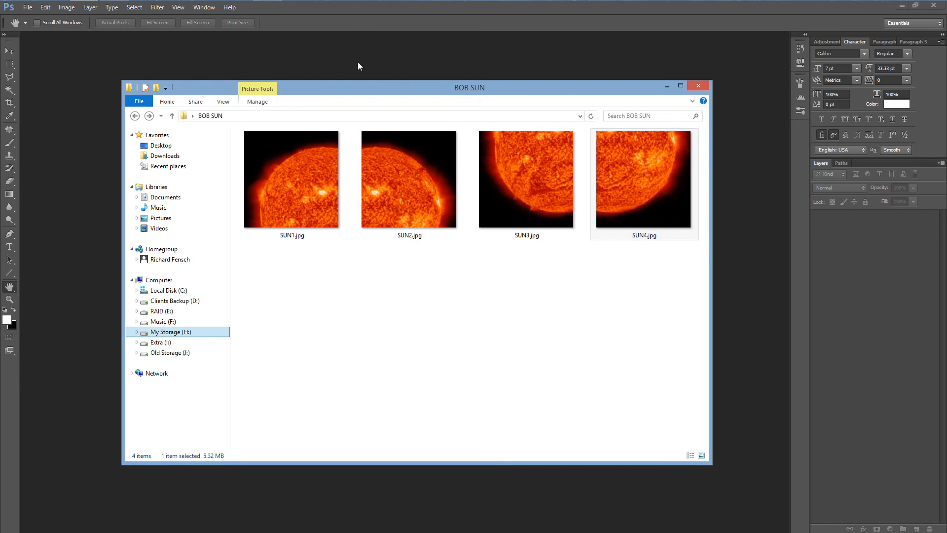
left_click(696, 86)
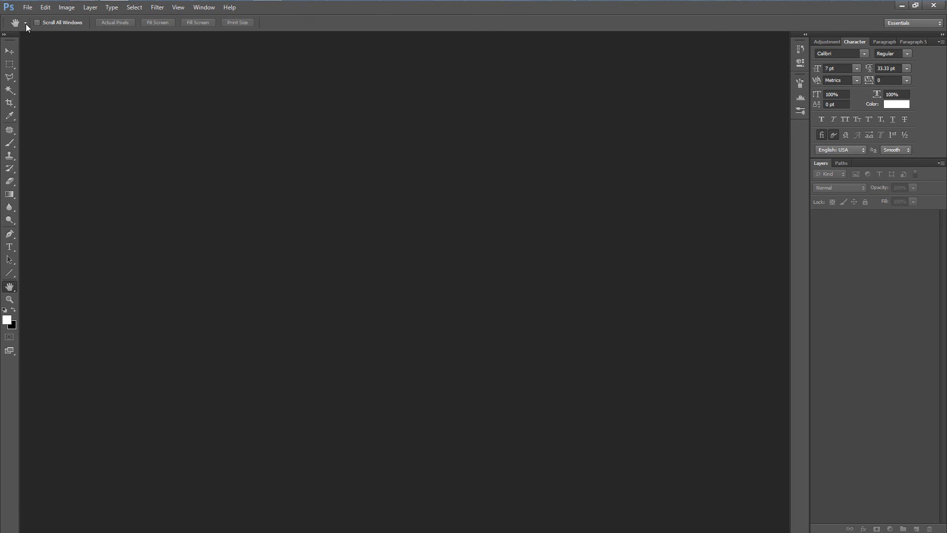
left_click(27, 6)
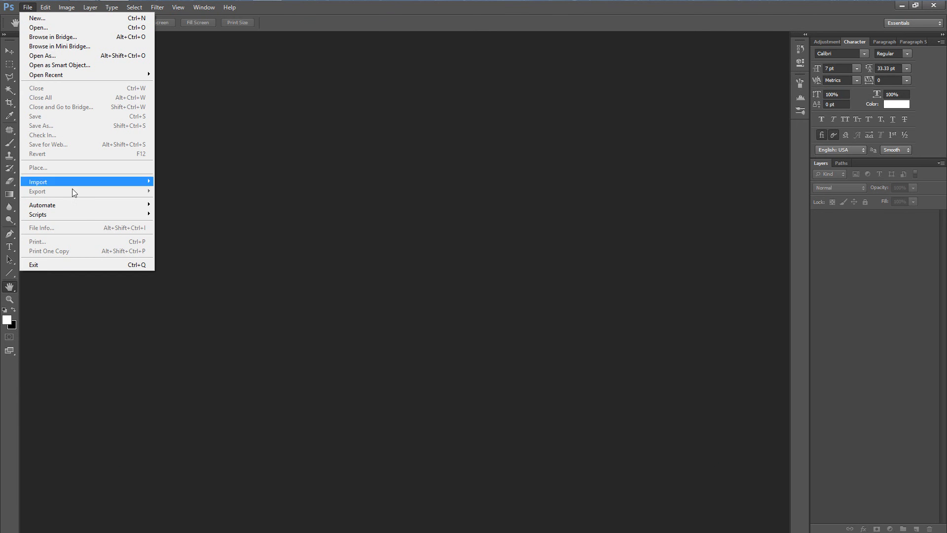
mouse_move(42, 205)
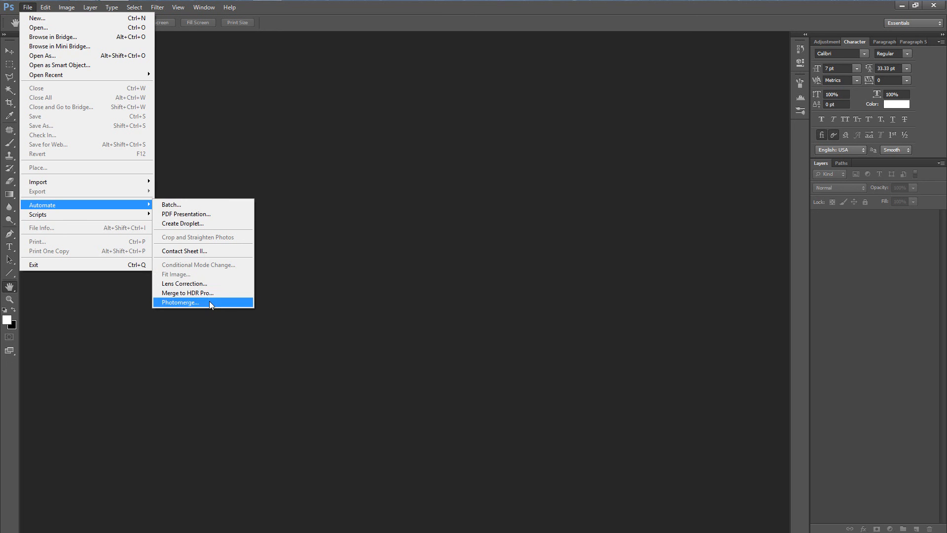
left_click(180, 302)
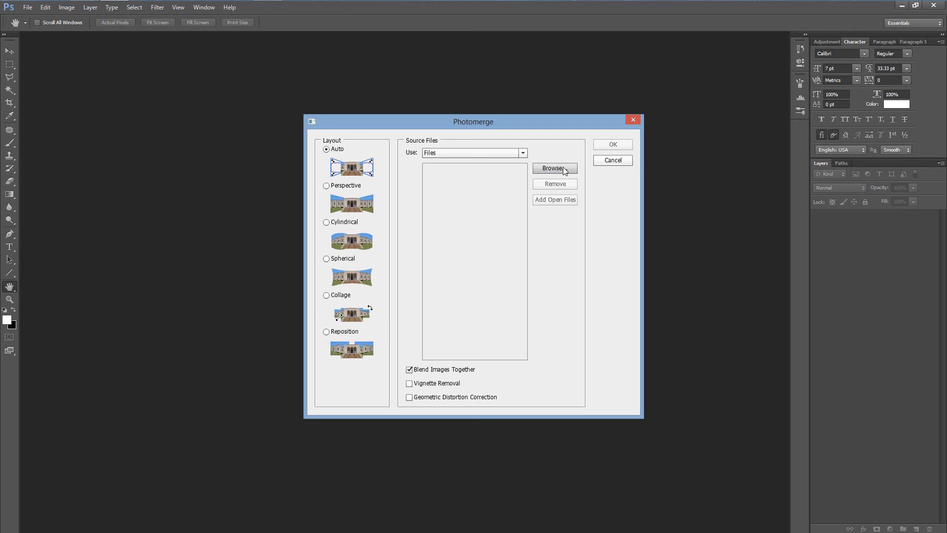
- Load SUN1.jpg through SUN4.jpg from the BOB SUN folder as Photomerge sources
left_click(554, 167)
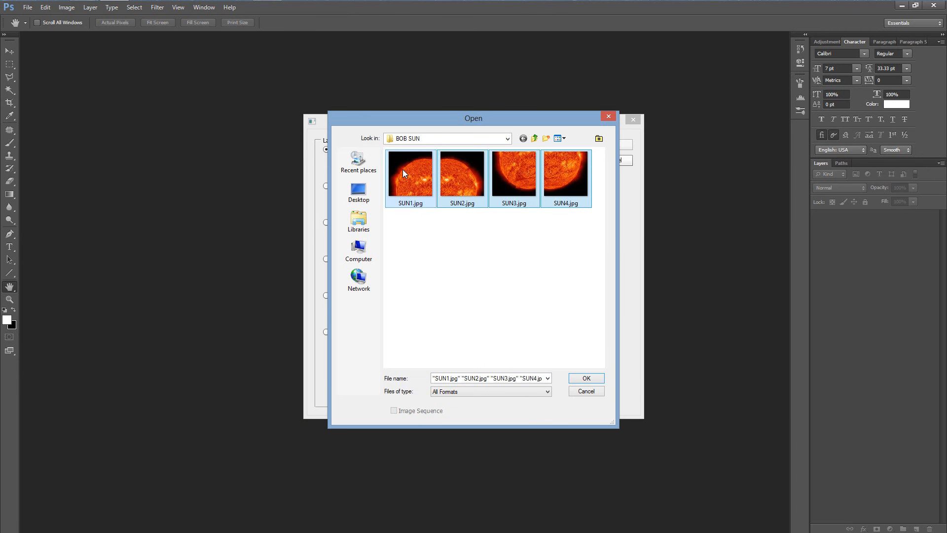
mouse_move(462, 266)
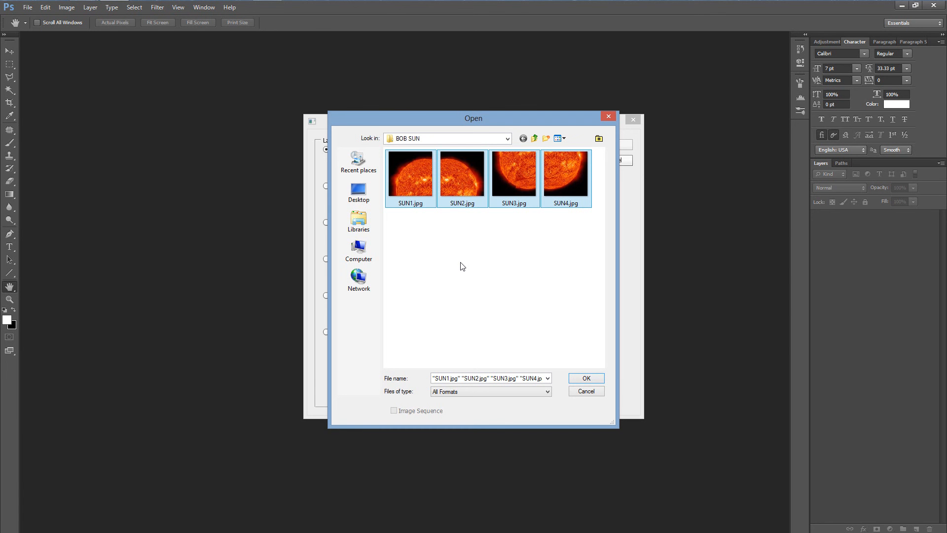
mouse_move(423, 222)
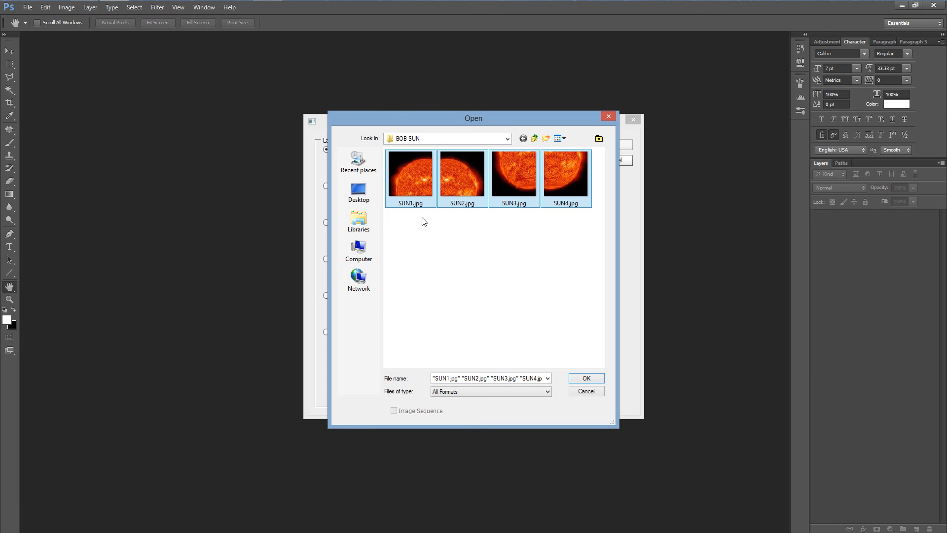
left_click(584, 377)
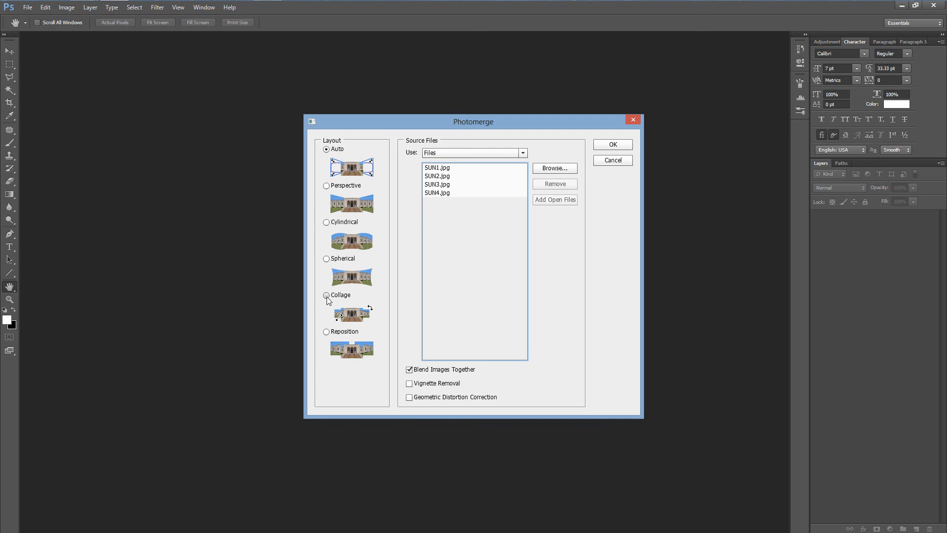
- Choose the Collage layout and run the merge of the four sun photos
left_click(326, 295)
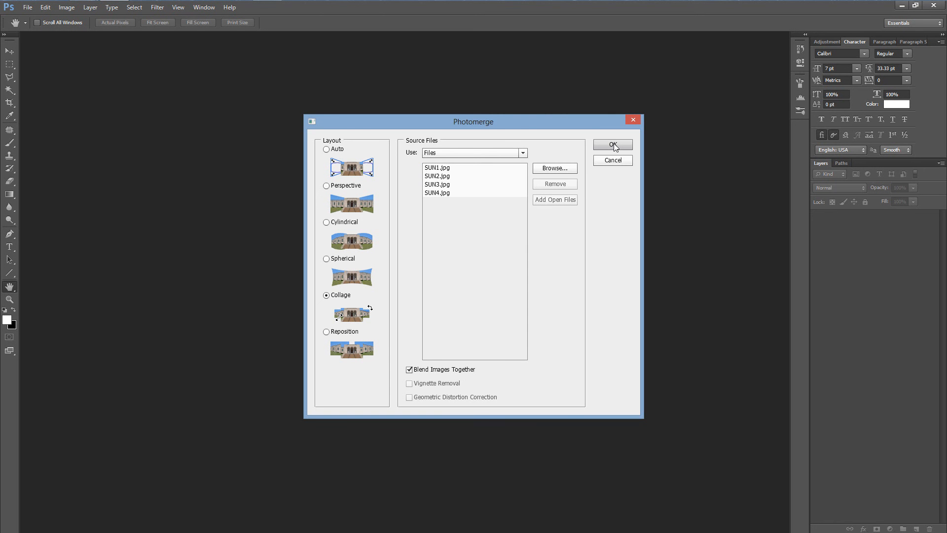
left_click(611, 144)
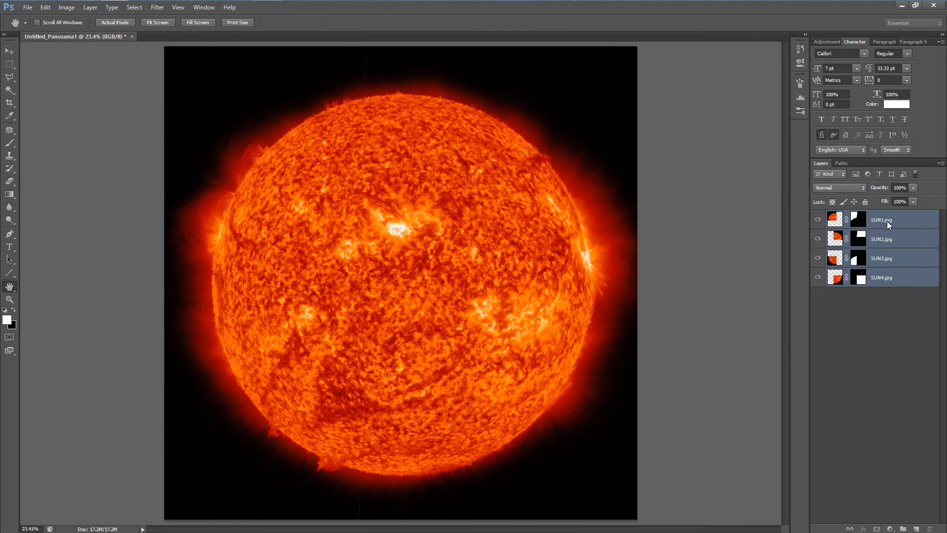
mouse_move(881, 219)
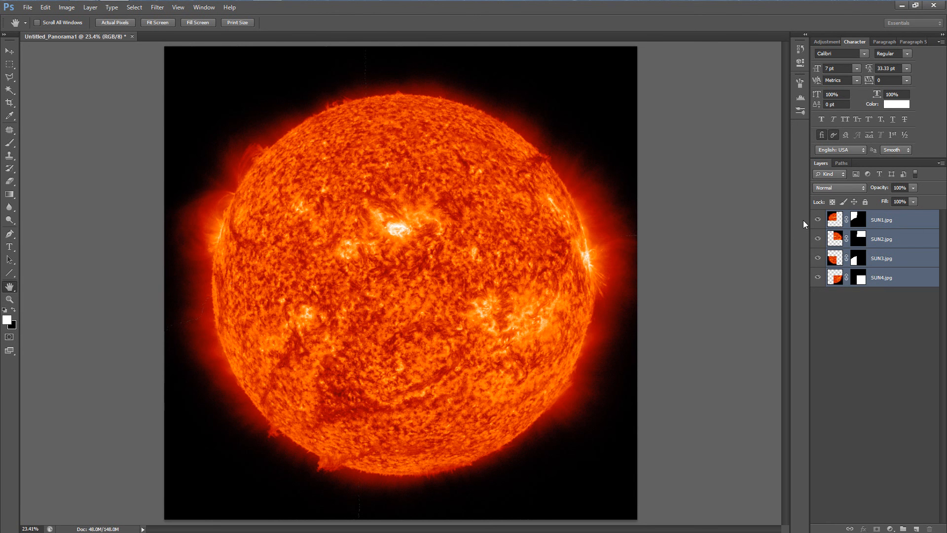
mouse_move(688, 236)
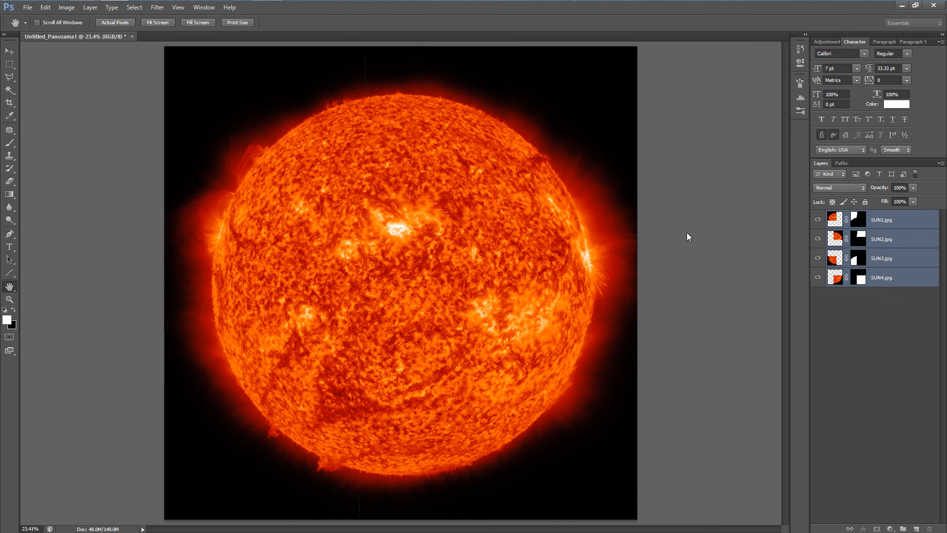
- Review the four masked SUN layers and bring up the Layer menu
left_click(89, 6)
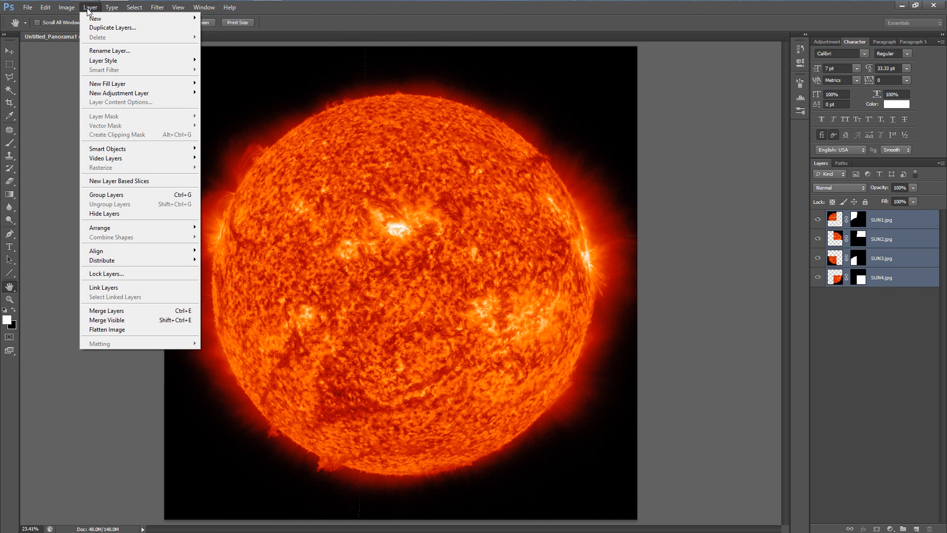
mouse_move(156, 329)
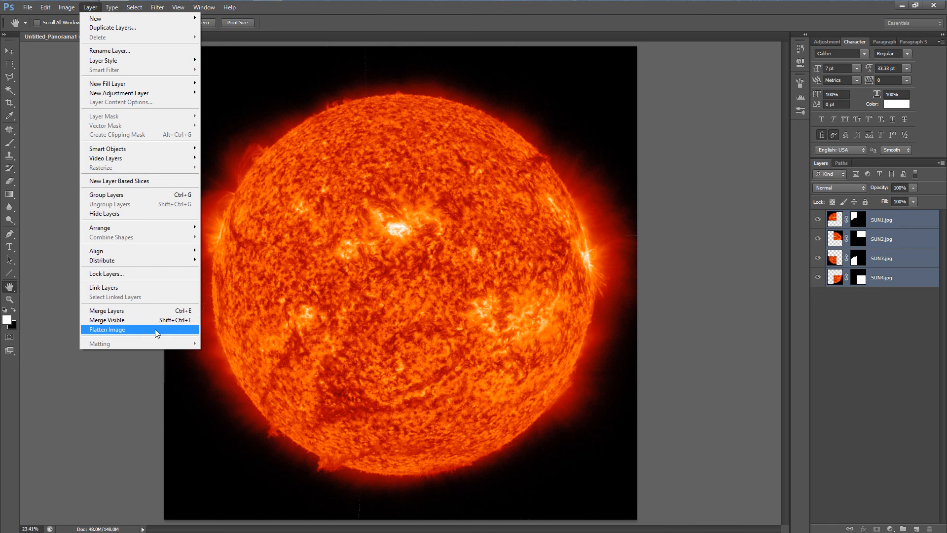
- Flatten layers SUN1–SUN4 into a single Background layer with Flatten Image
left_click(108, 329)
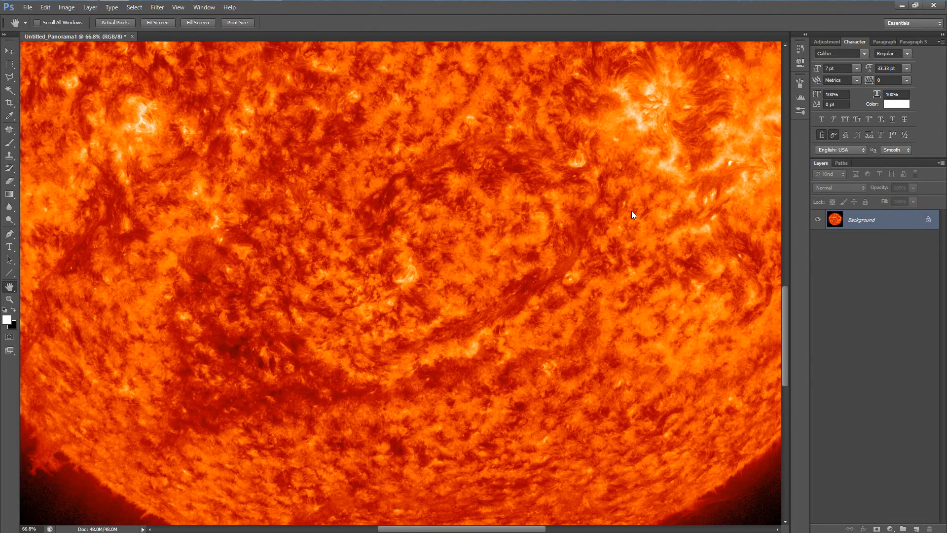
left_click(157, 22)
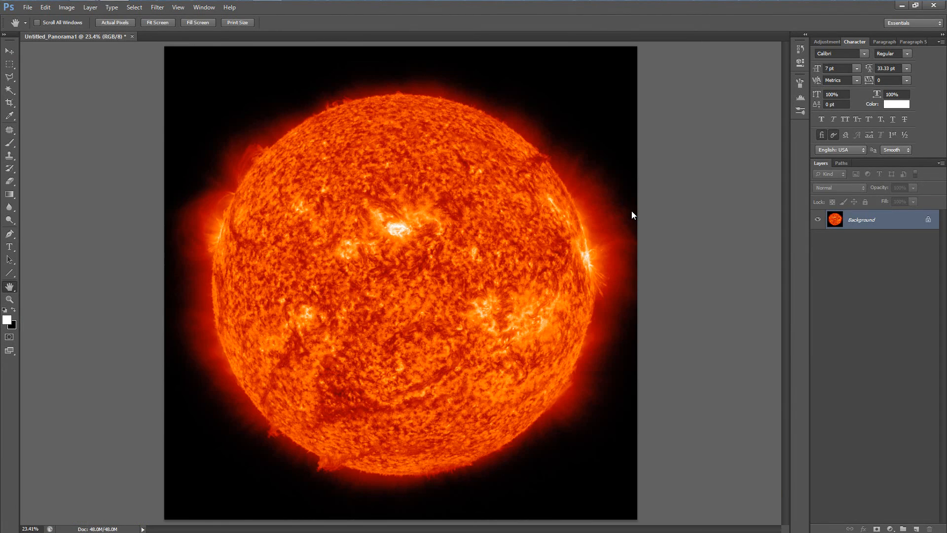
mouse_move(454, 192)
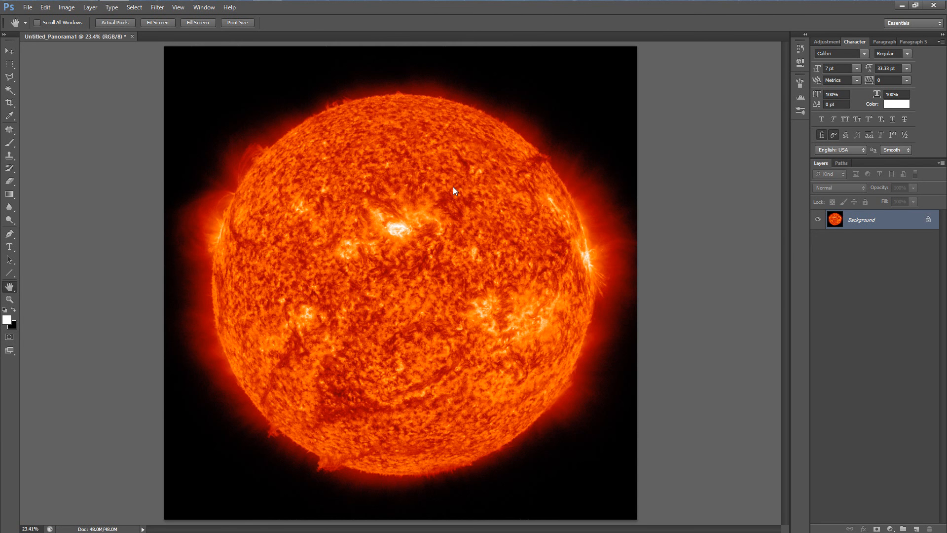
mouse_move(386, 148)
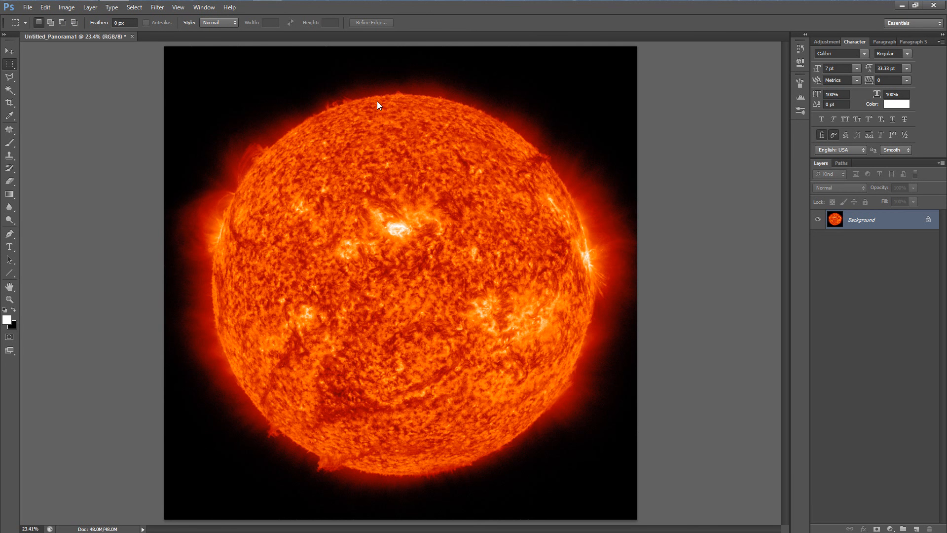
mouse_move(381, 97)
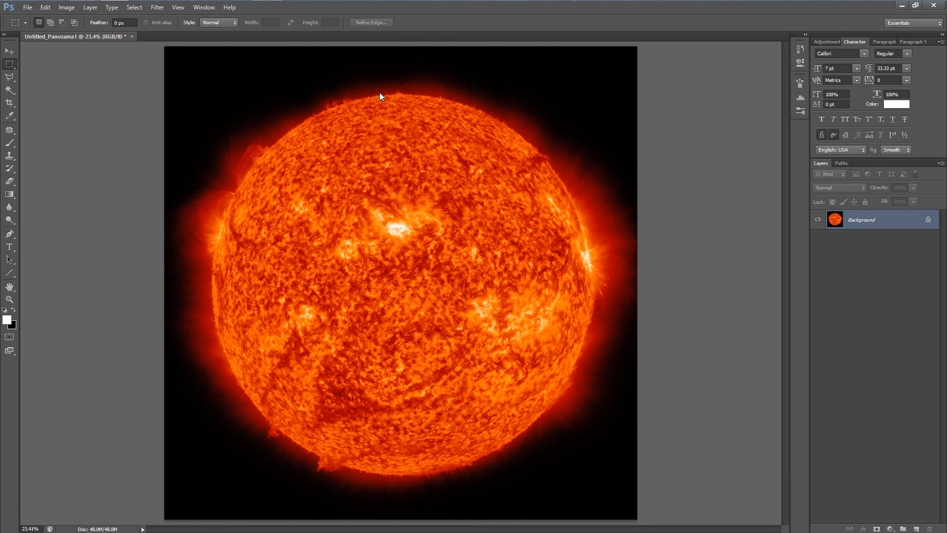
mouse_move(191, 65)
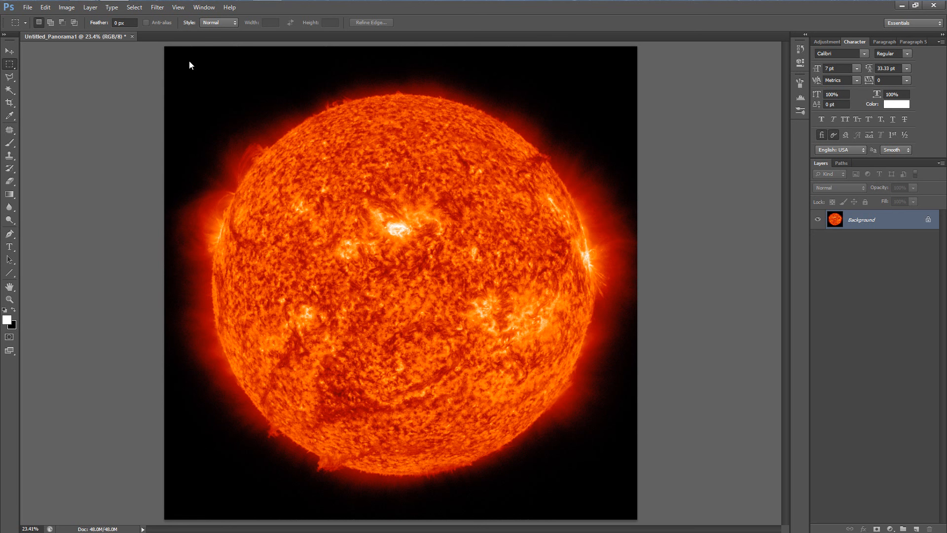
mouse_move(127, 71)
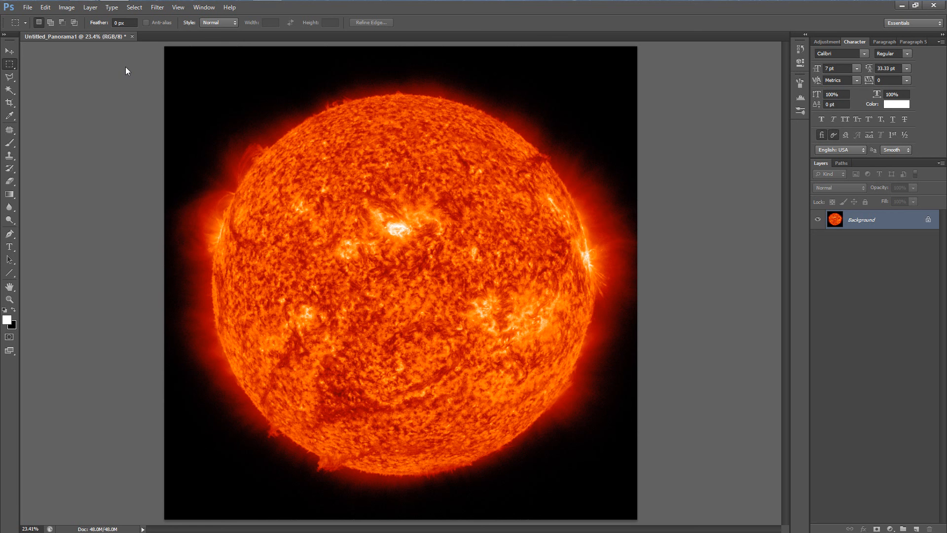
mouse_move(129, 170)
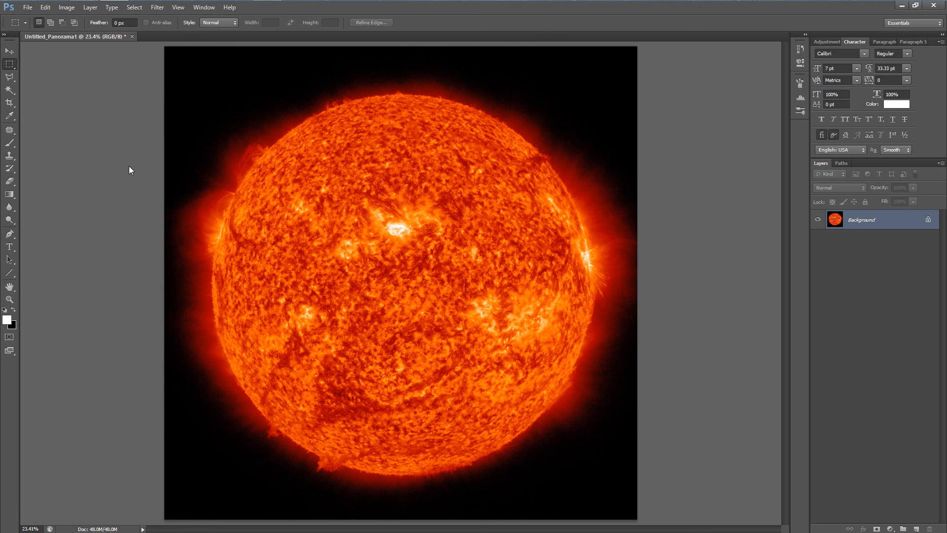